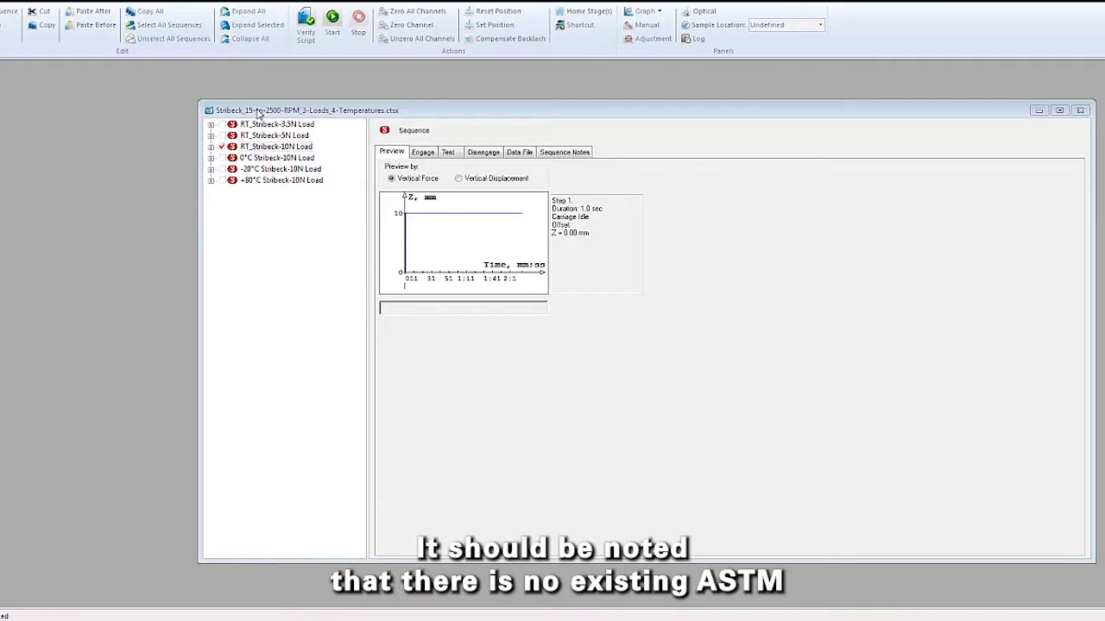
Expand the RT_Stribeck-10N Load sequence tree and show its Data File settings
click(210, 147)
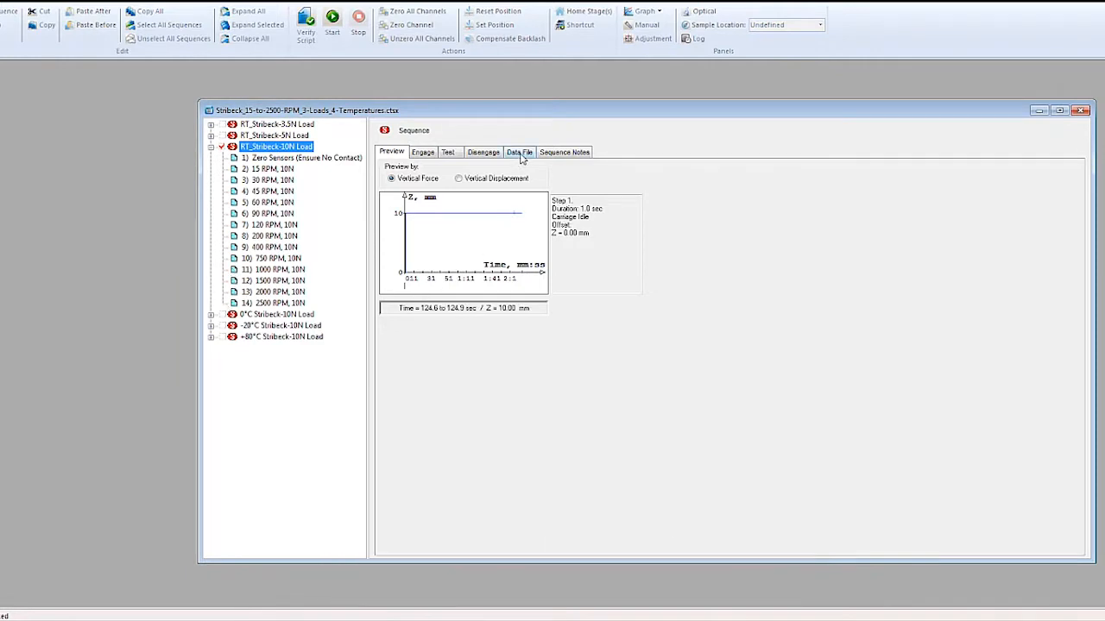
click(519, 152)
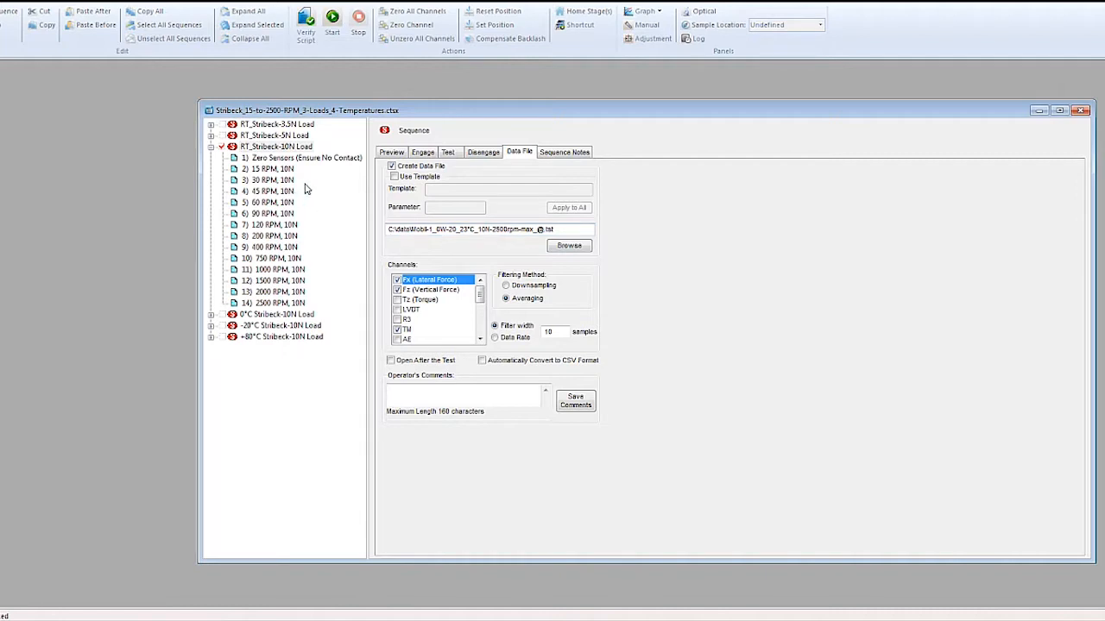
Review the 90 RPM, 10N step's Load Control, Lower Drive and Environmental Control settings
click(269, 213)
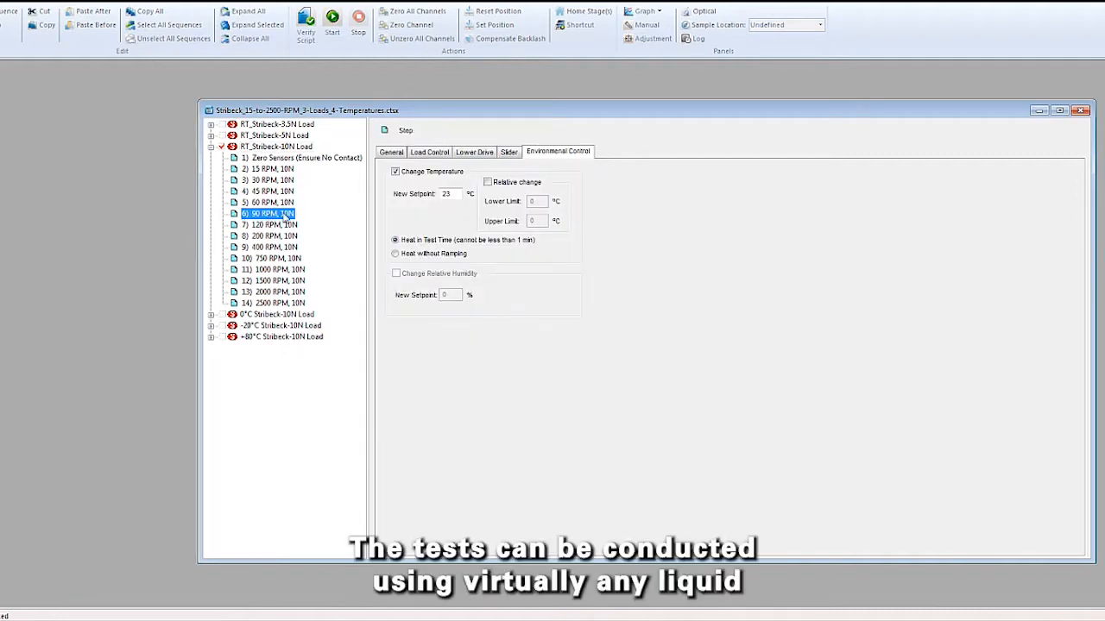
click(430, 152)
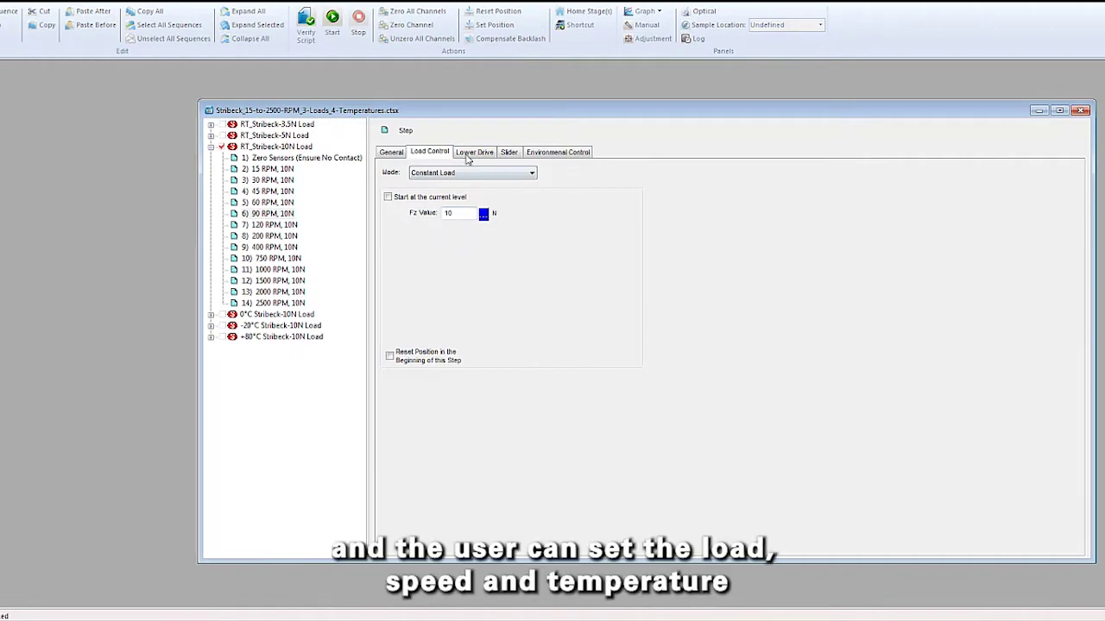
click(474, 152)
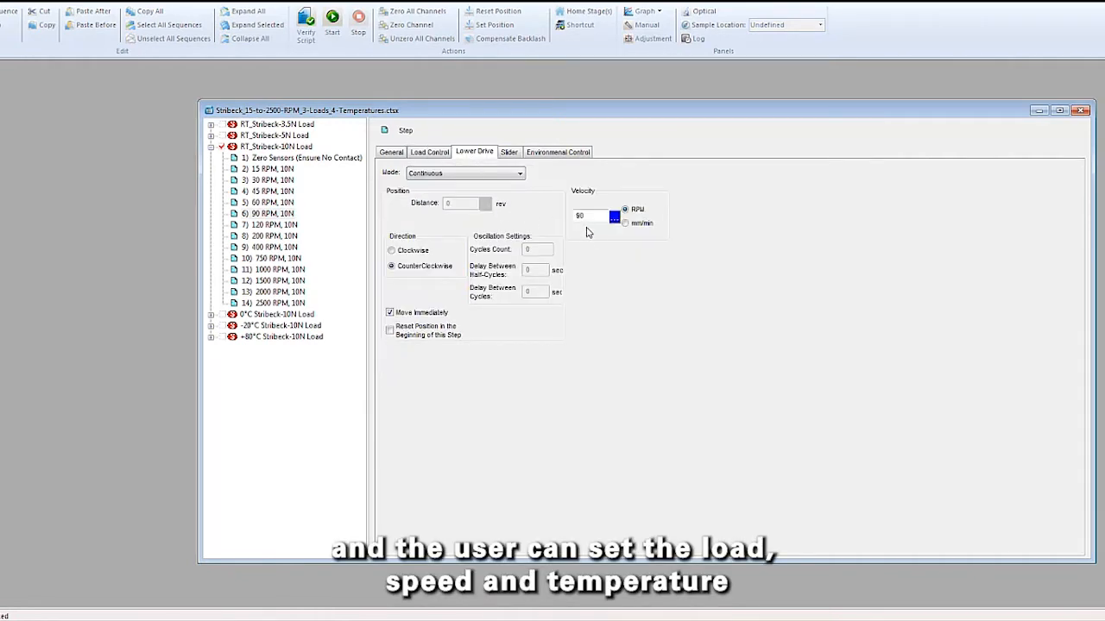
click(558, 152)
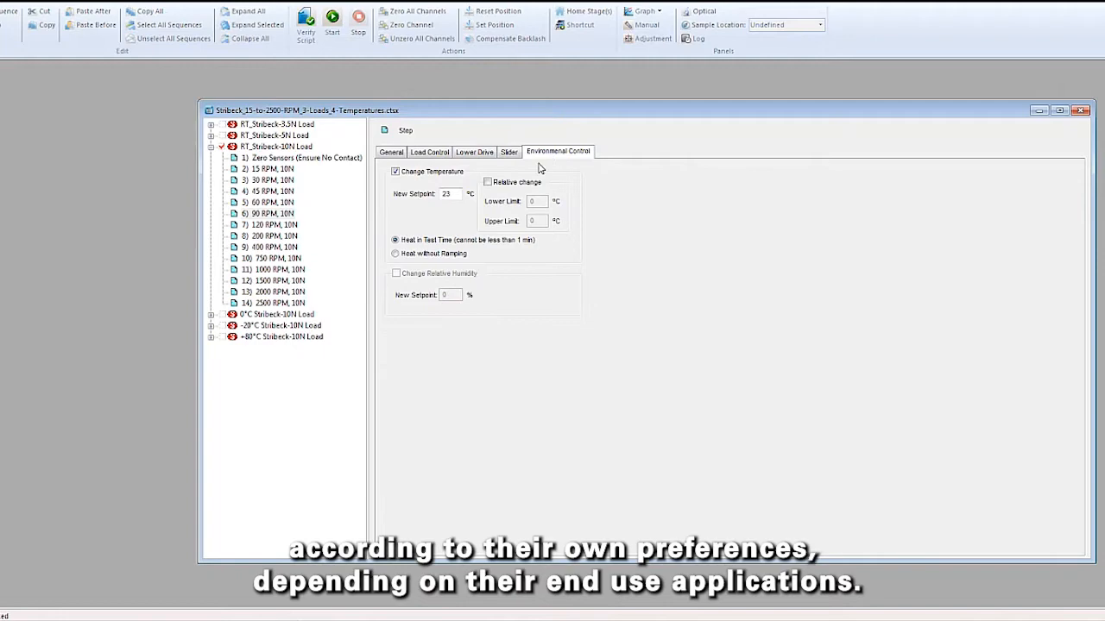
mouse_move(411, 201)
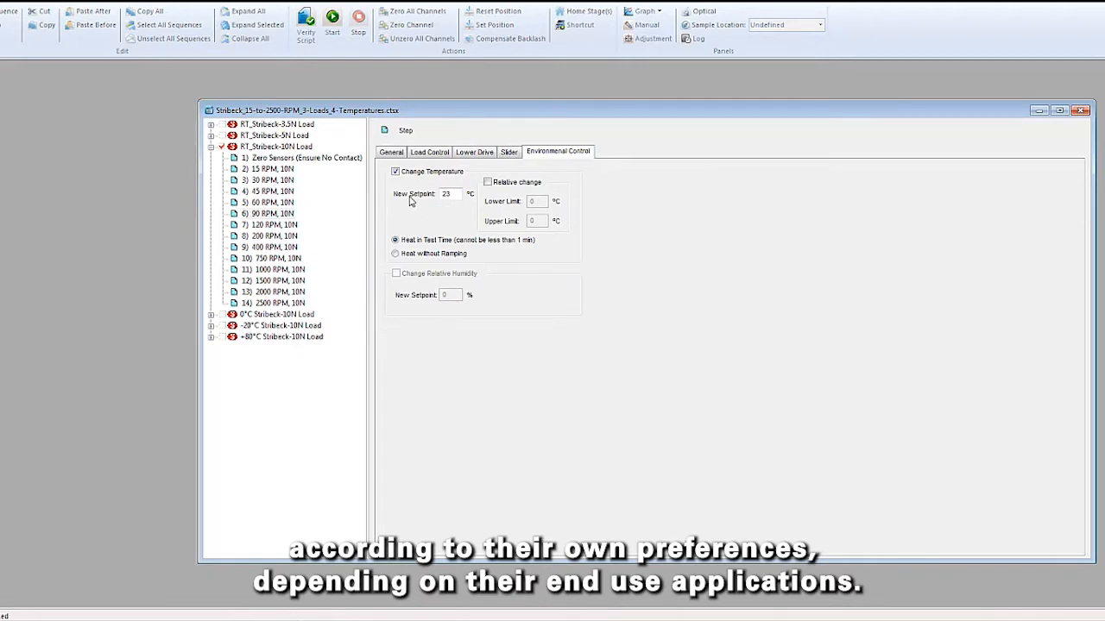
click(333, 17)
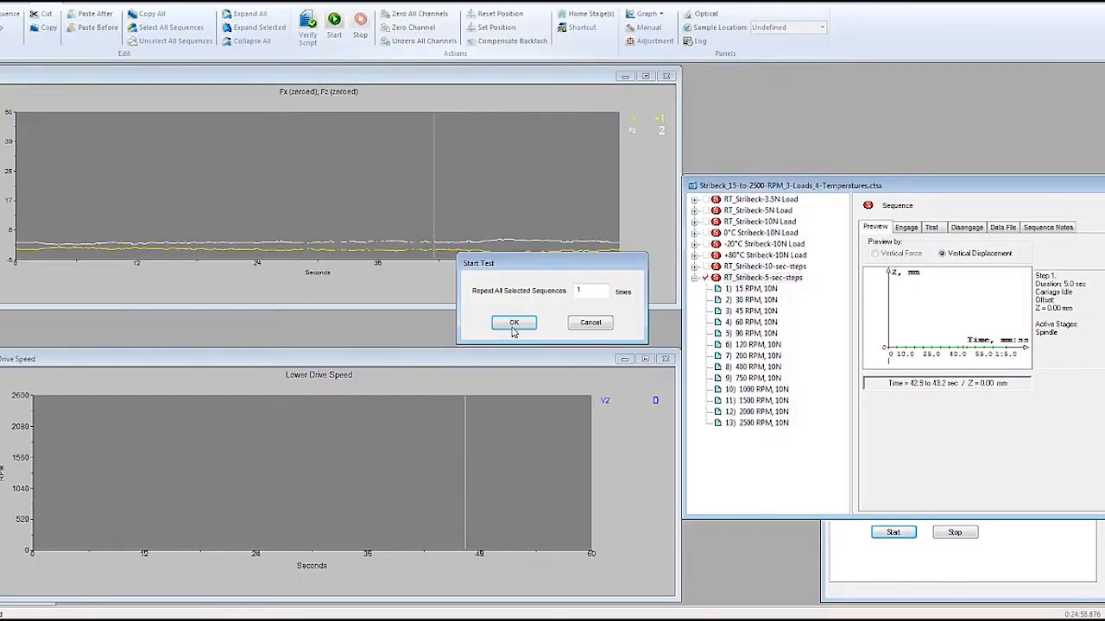
Confirm the Start Test dialog with repeat 1 and let the stepped-speed sequence run
click(513, 323)
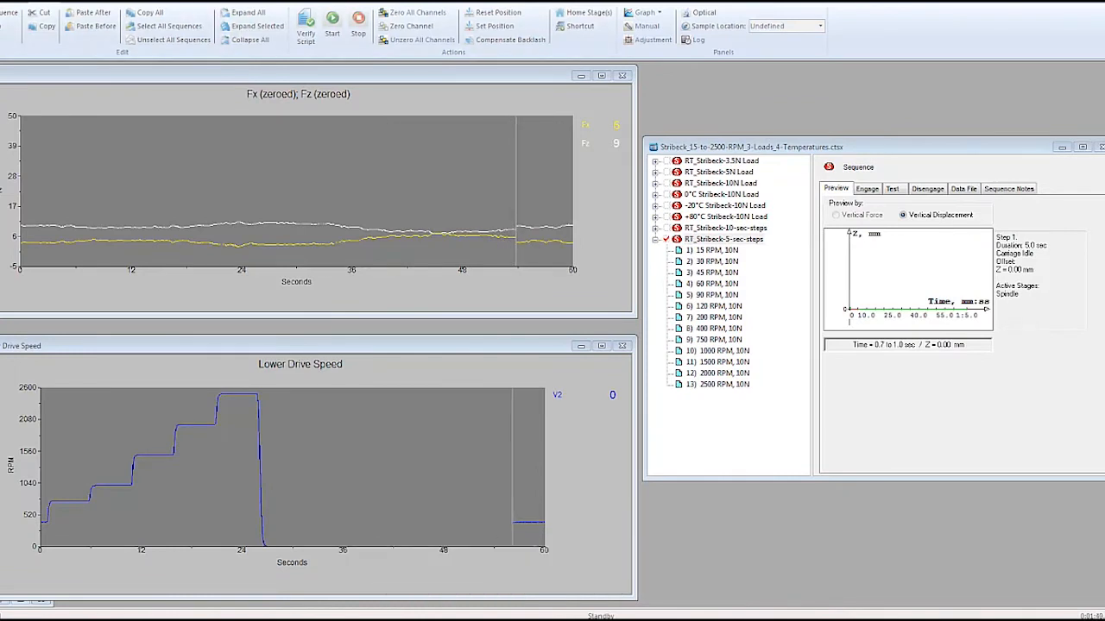
Launch the UMT Test Viewer and load test file 6.tst
click(117, 31)
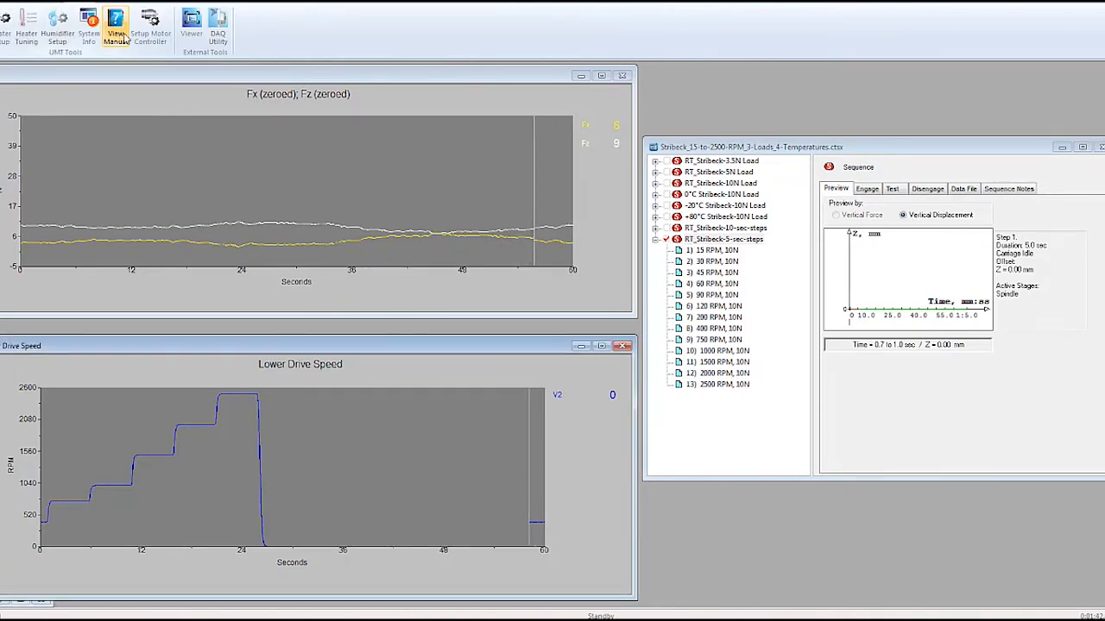
click(190, 21)
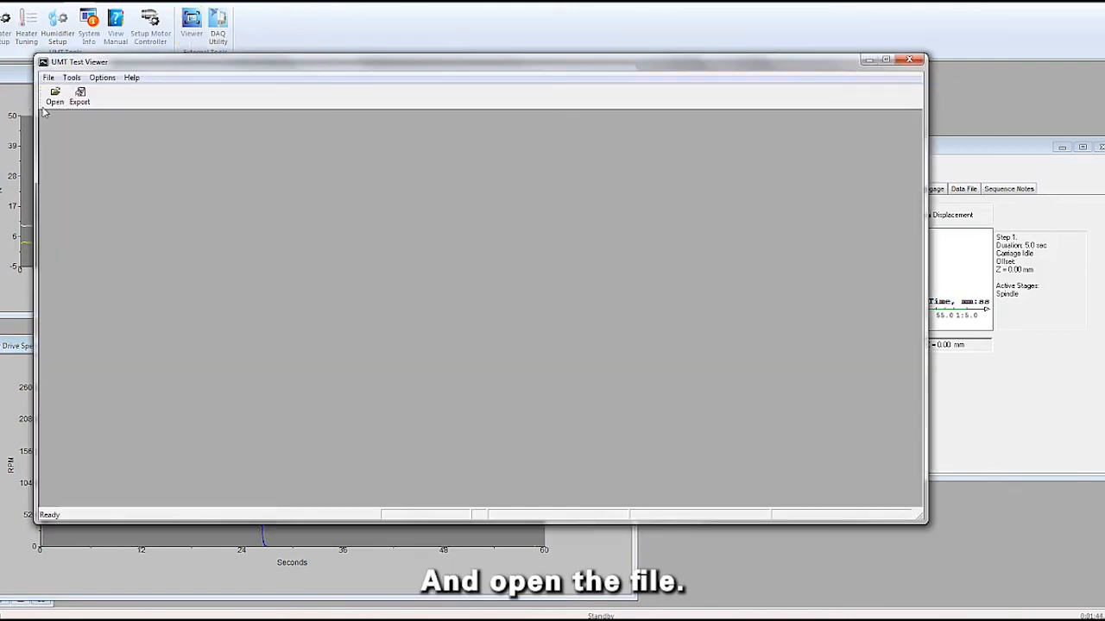
click(54, 96)
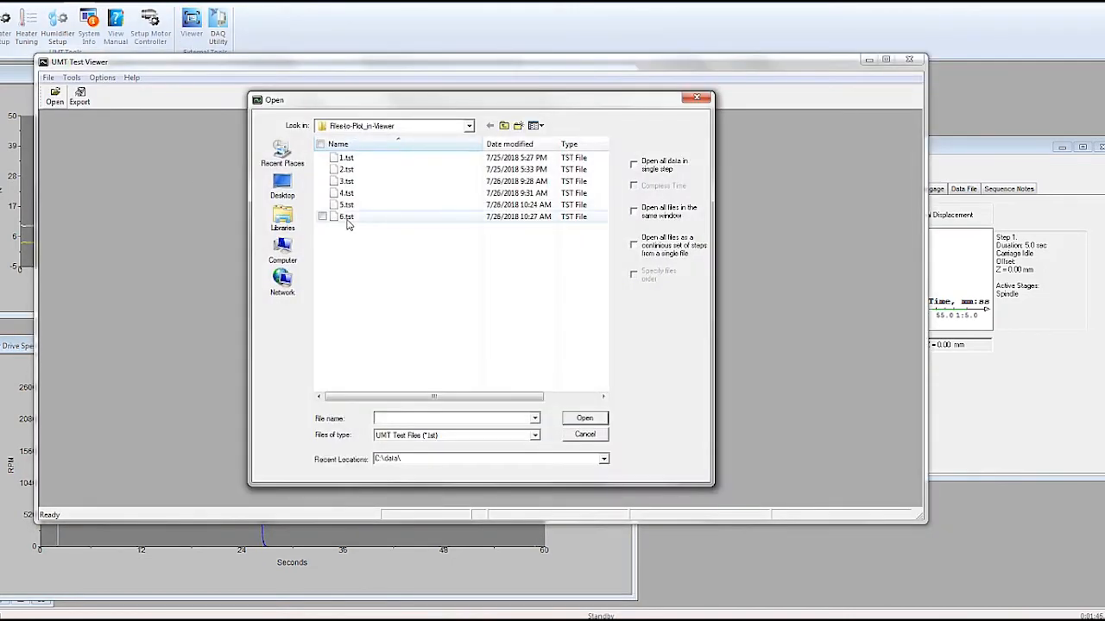
click(346, 216)
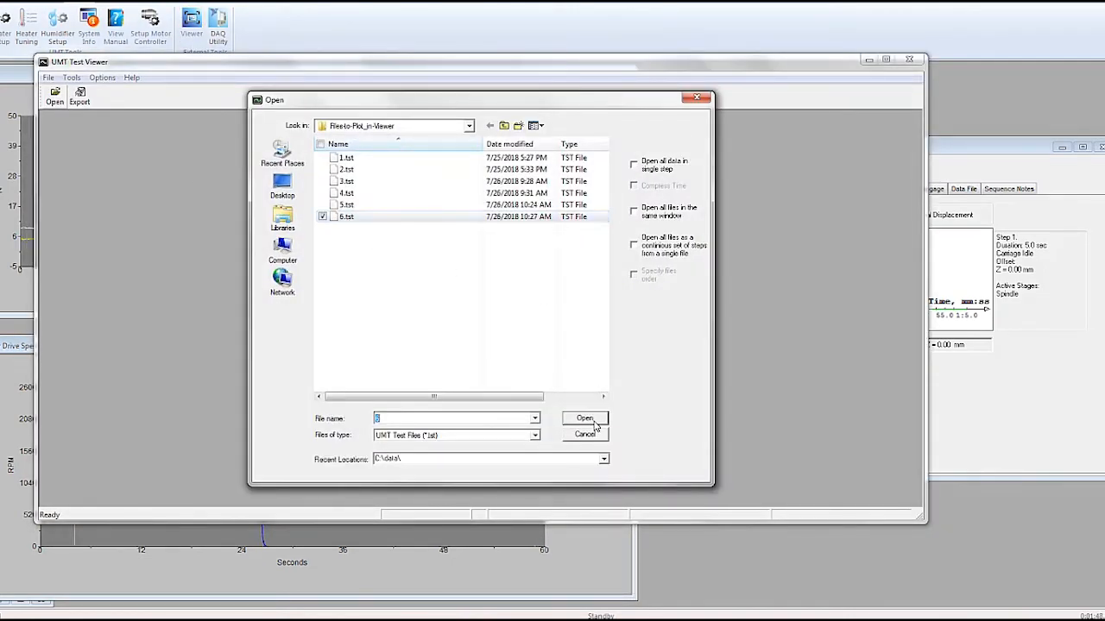
click(584, 419)
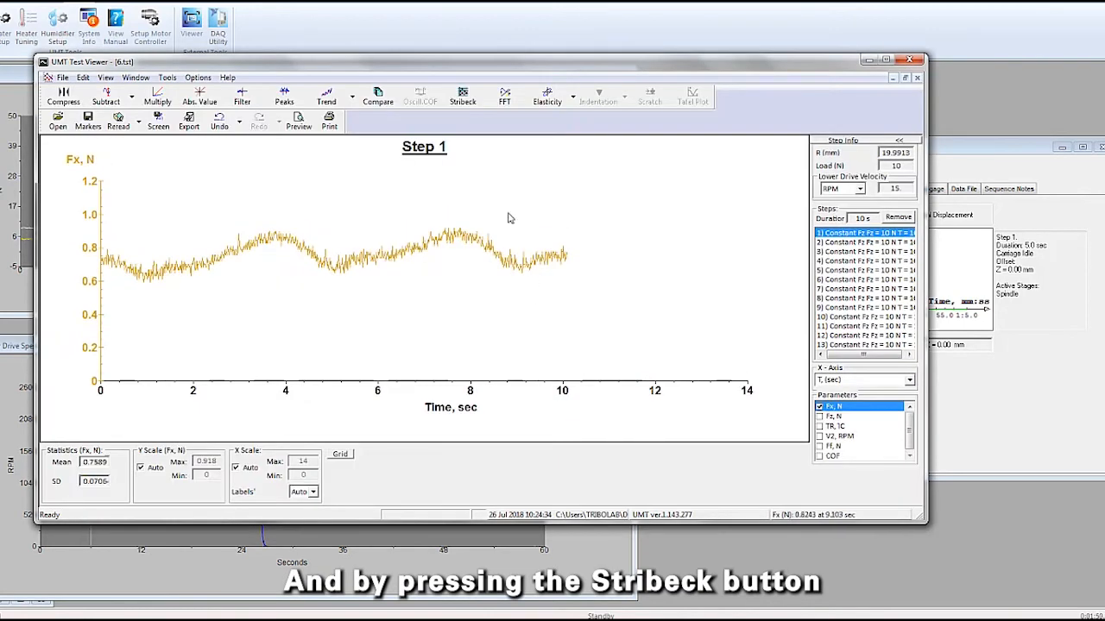
Plot the Stribeck curve as COF on the vertical axis versus velocity in RPM
click(462, 95)
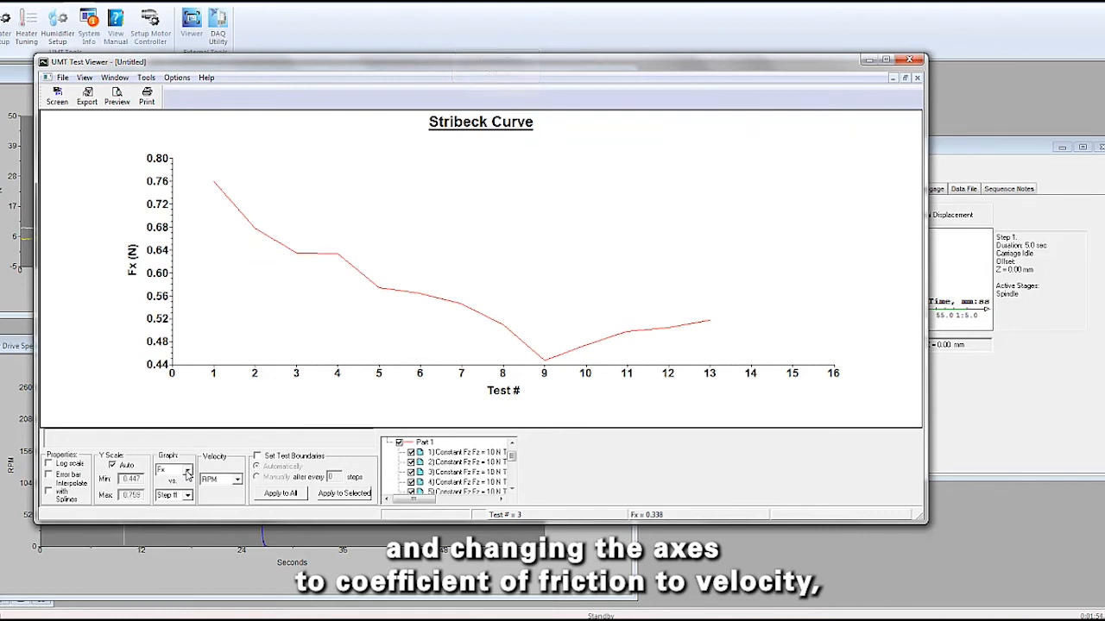
click(185, 469)
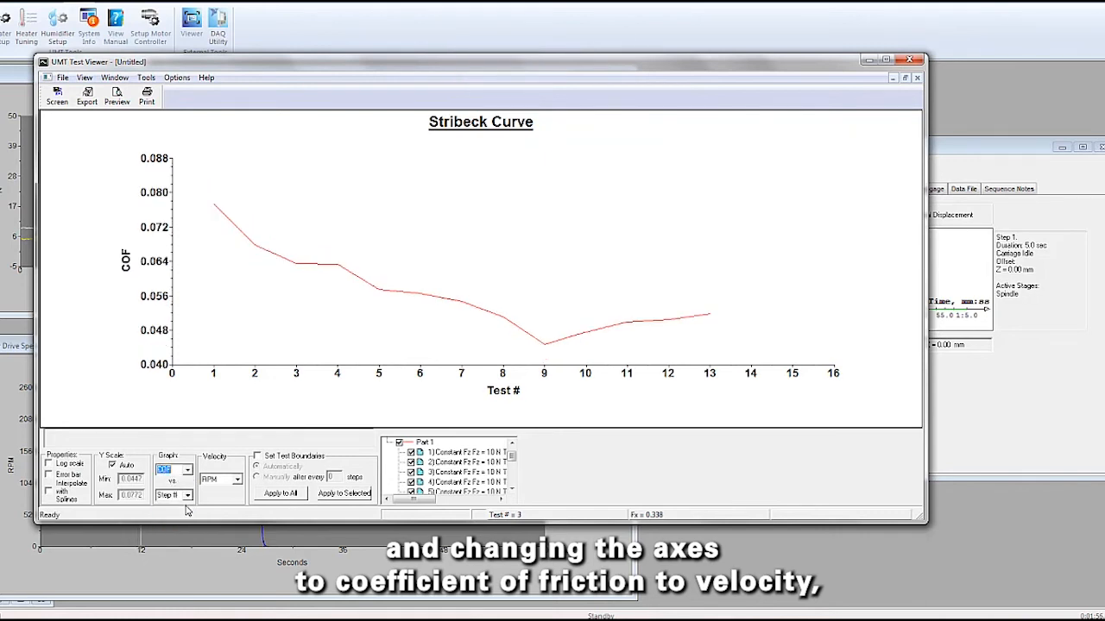
click(187, 495)
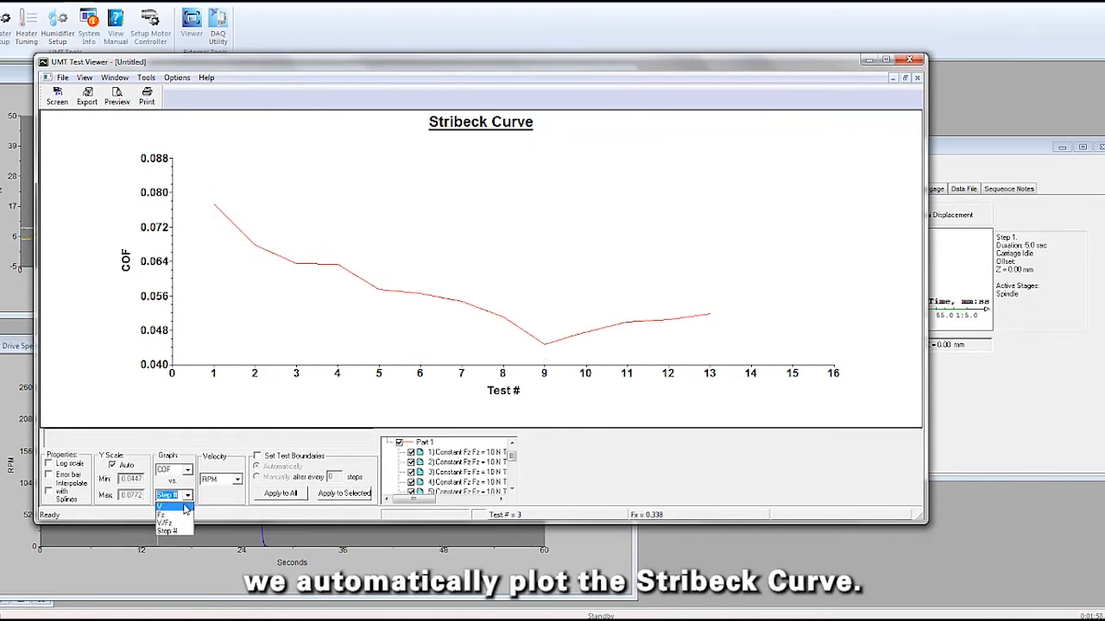
click(170, 506)
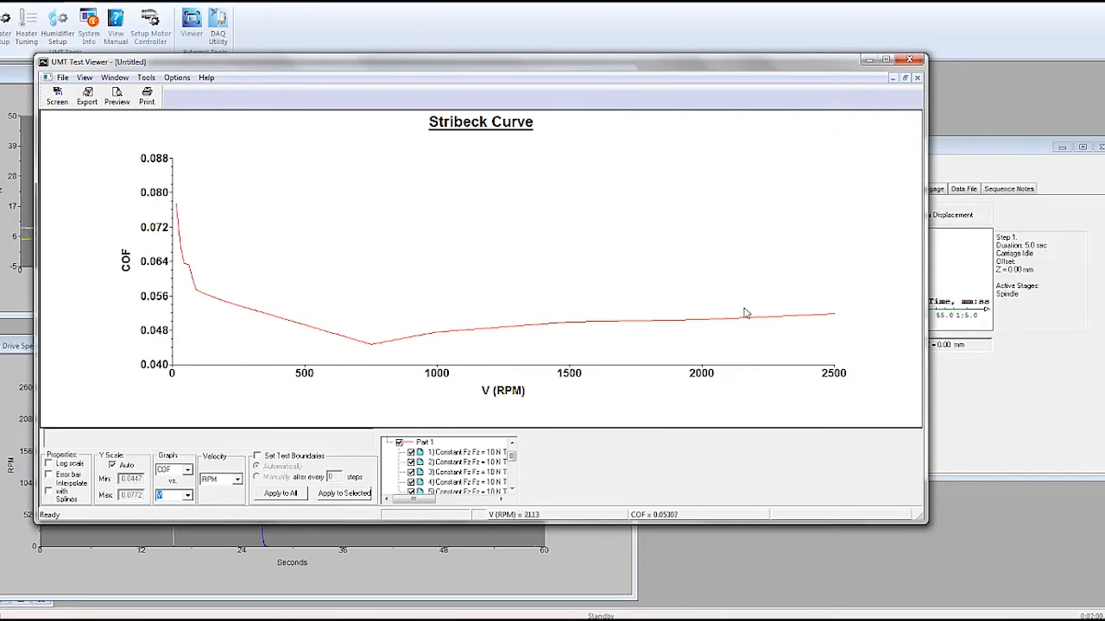